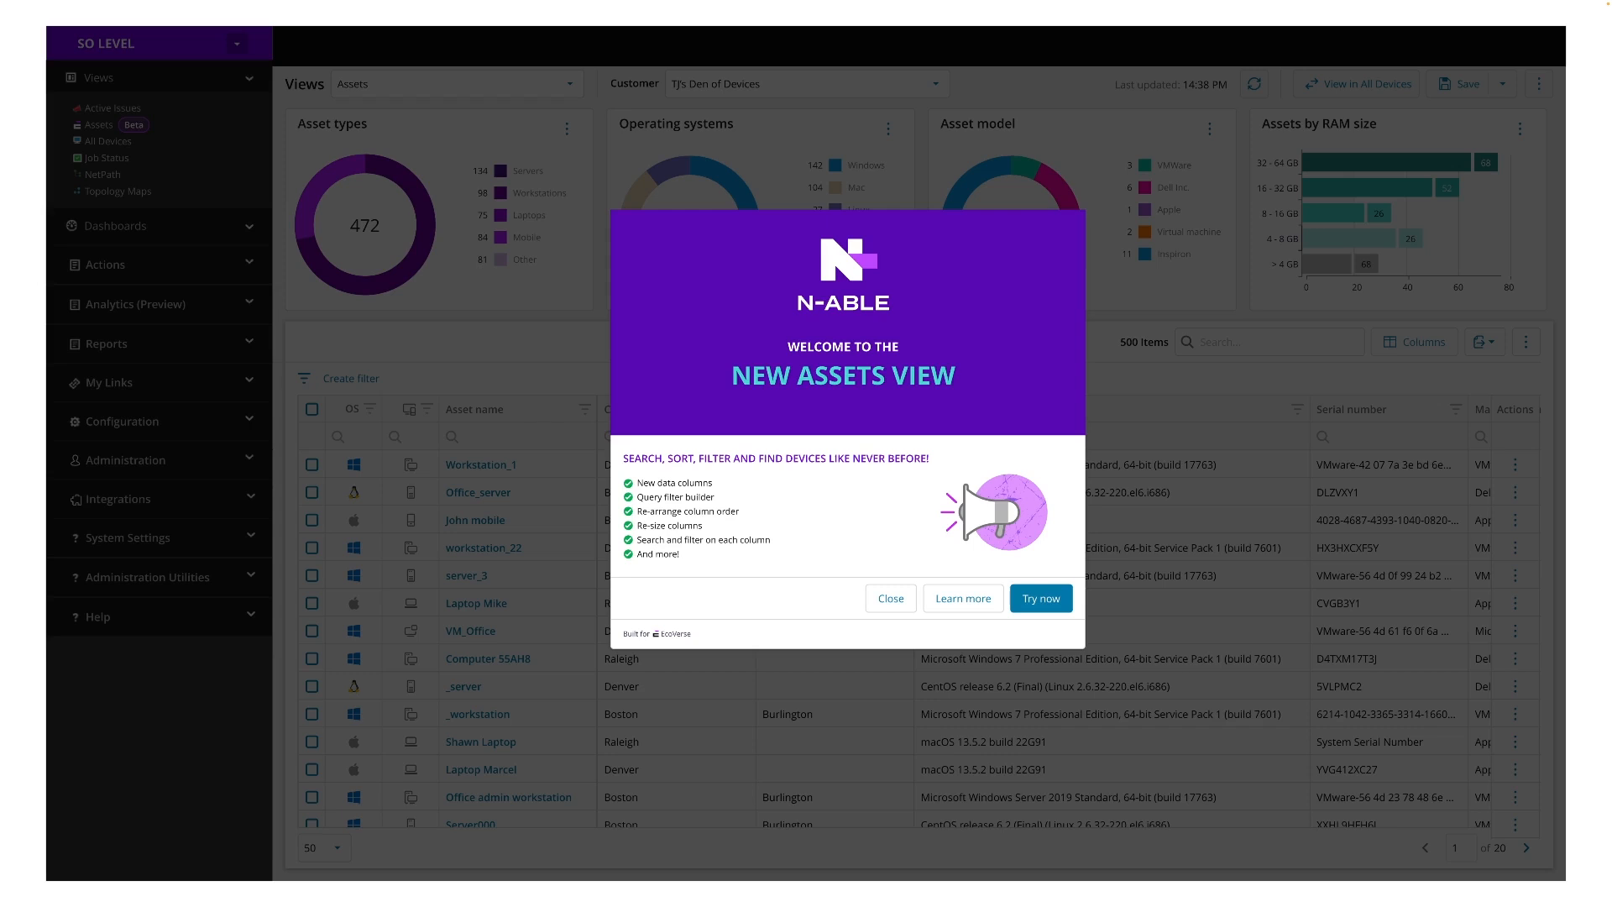
- Close the 'Welcome to the New Assets View' announcement to reveal the asset grid
{"action": "left_click", "coordinate": [891, 598]}
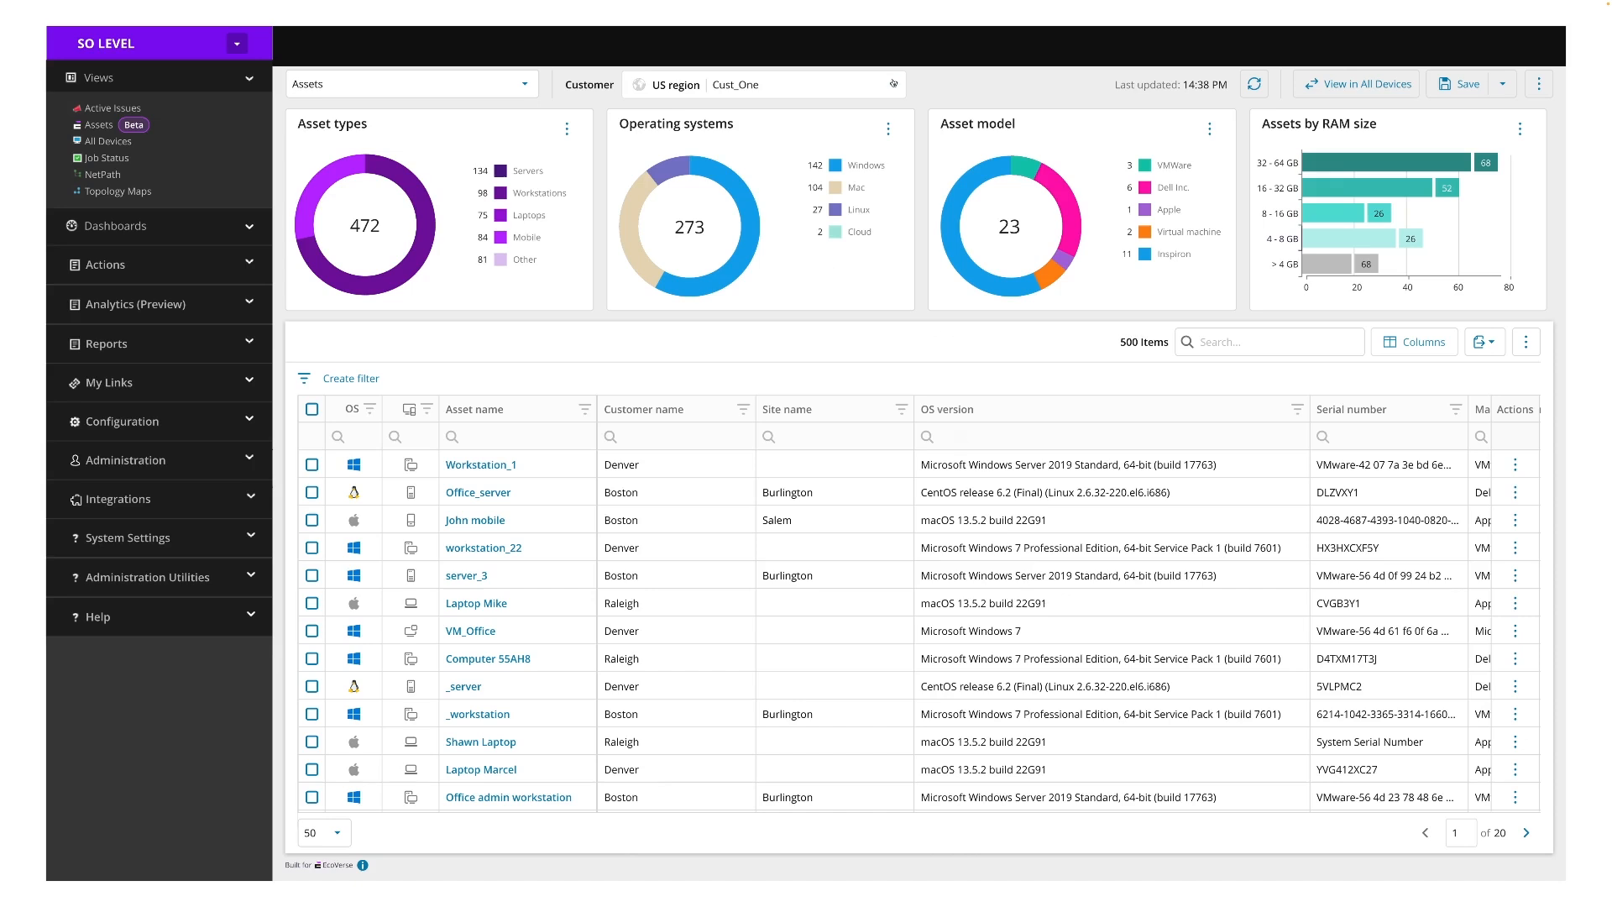
{"action": "left_click", "coordinate": [778, 84]}
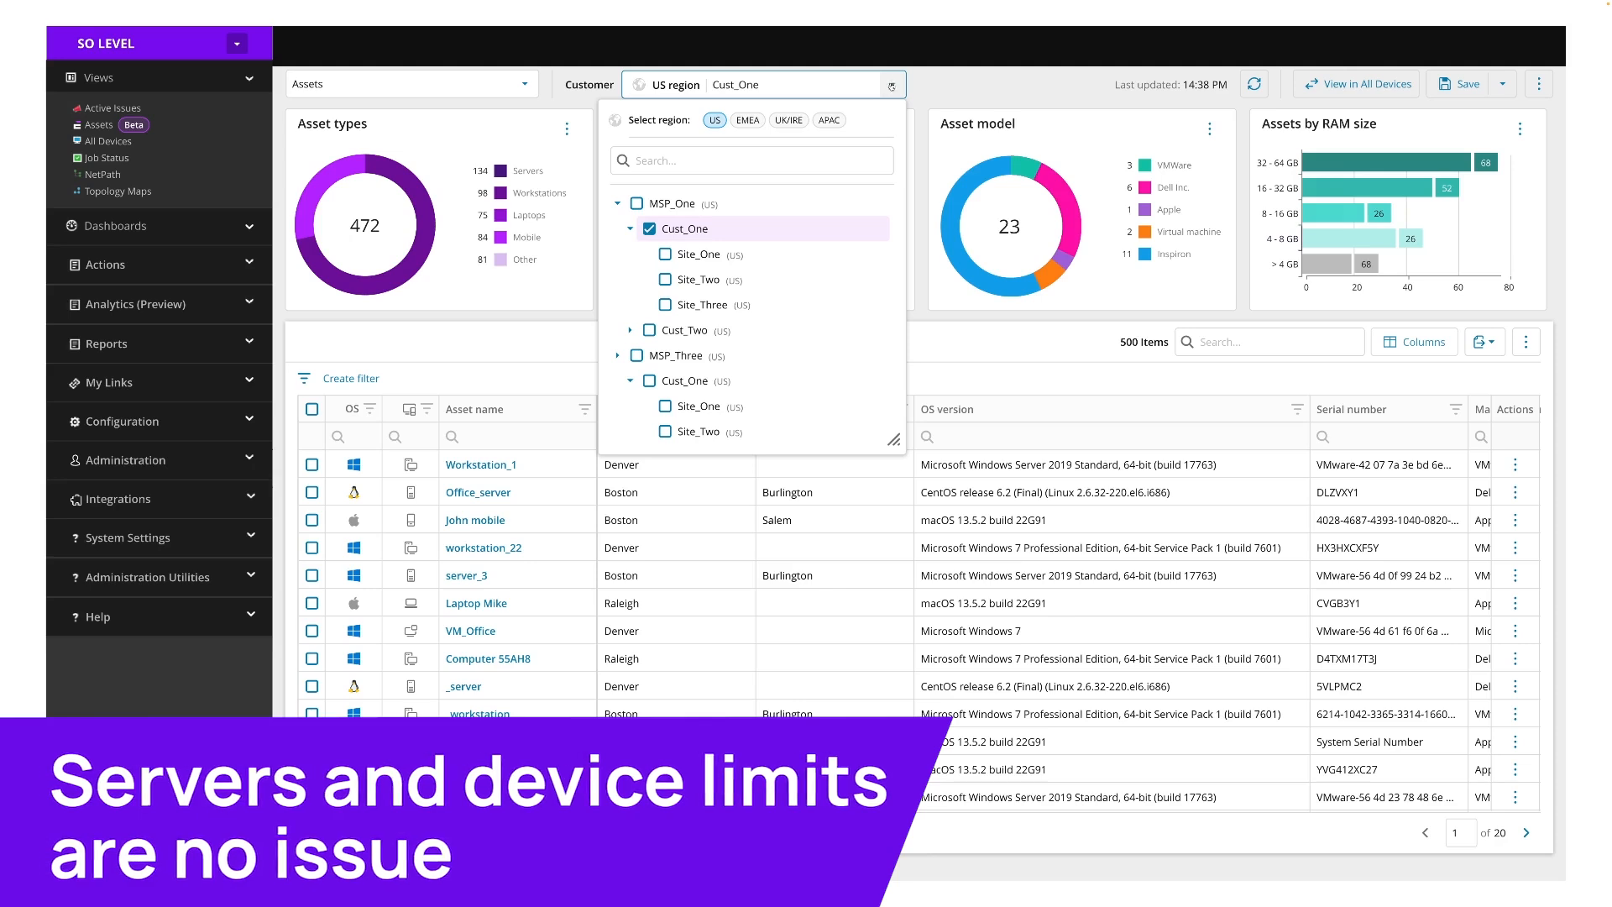
{"action": "left_click", "coordinate": [892, 84]}
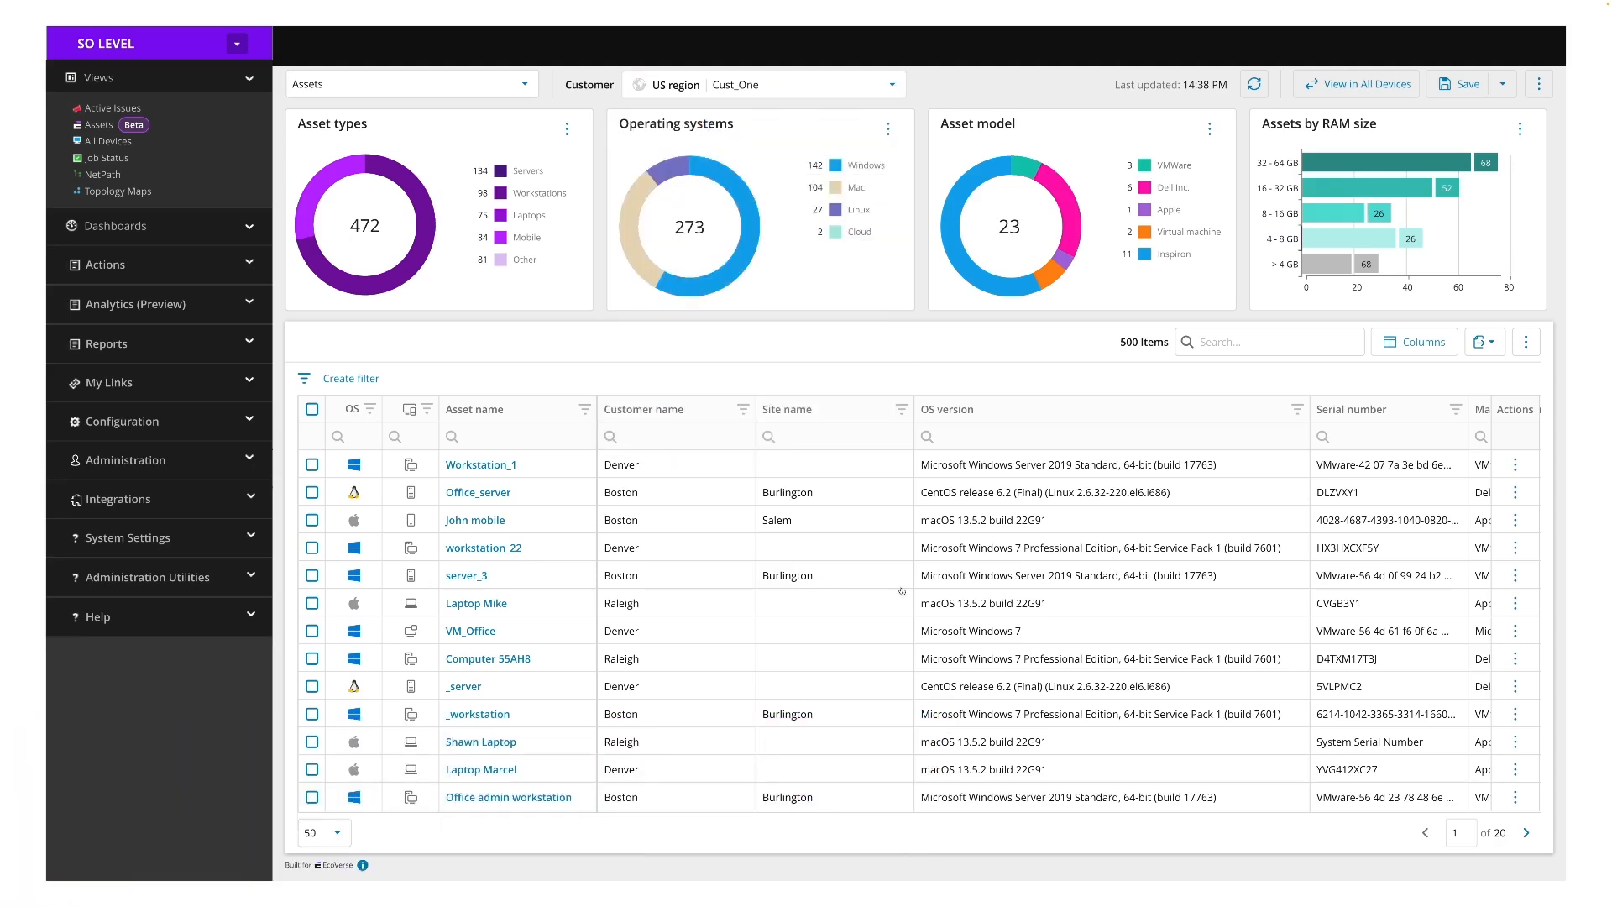
{"action": "left_click", "coordinate": [1414, 341]}
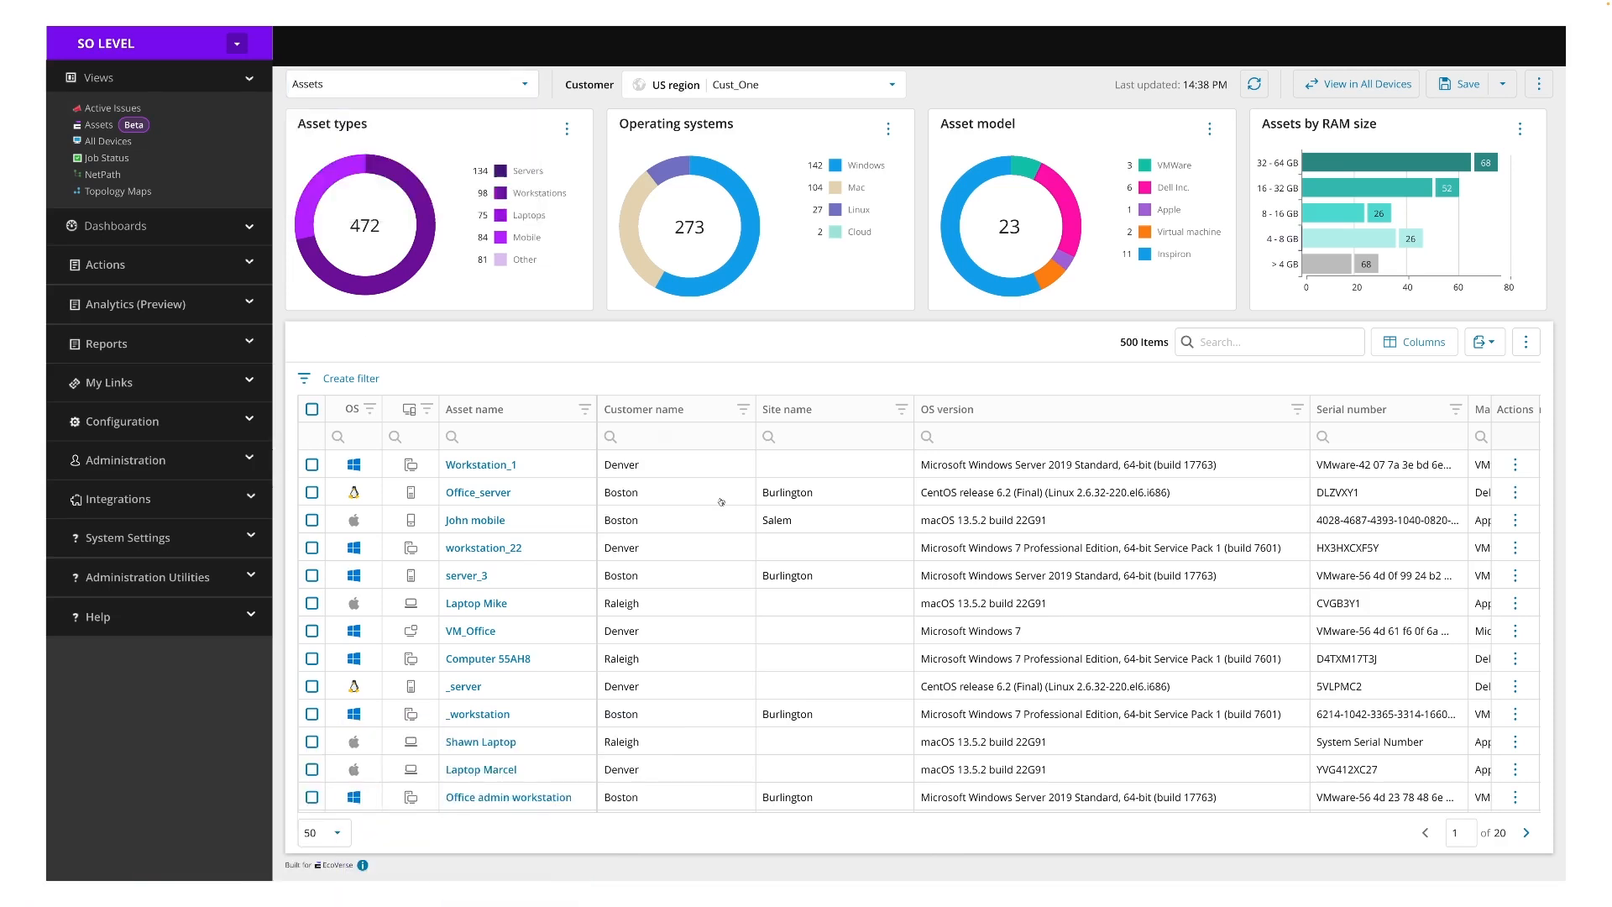
{"action": "mouse_move", "coordinate": [1030, 452]}
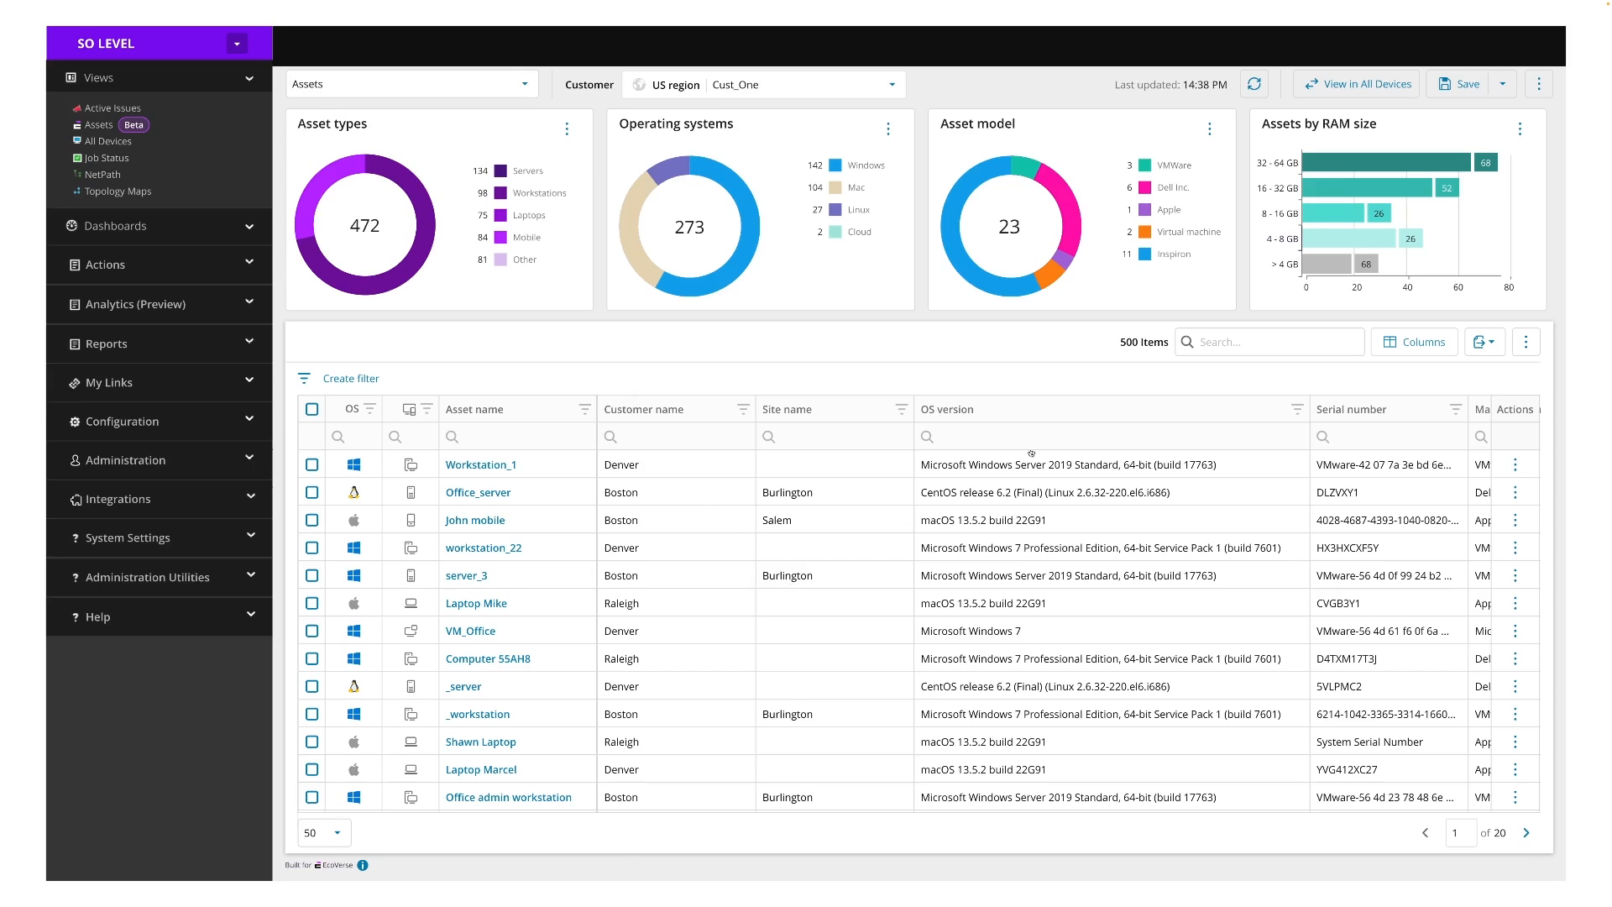
- Open Workstation_1's side panel, view its asset details, then return to the utilization summary
{"action": "left_click", "coordinate": [480, 465]}
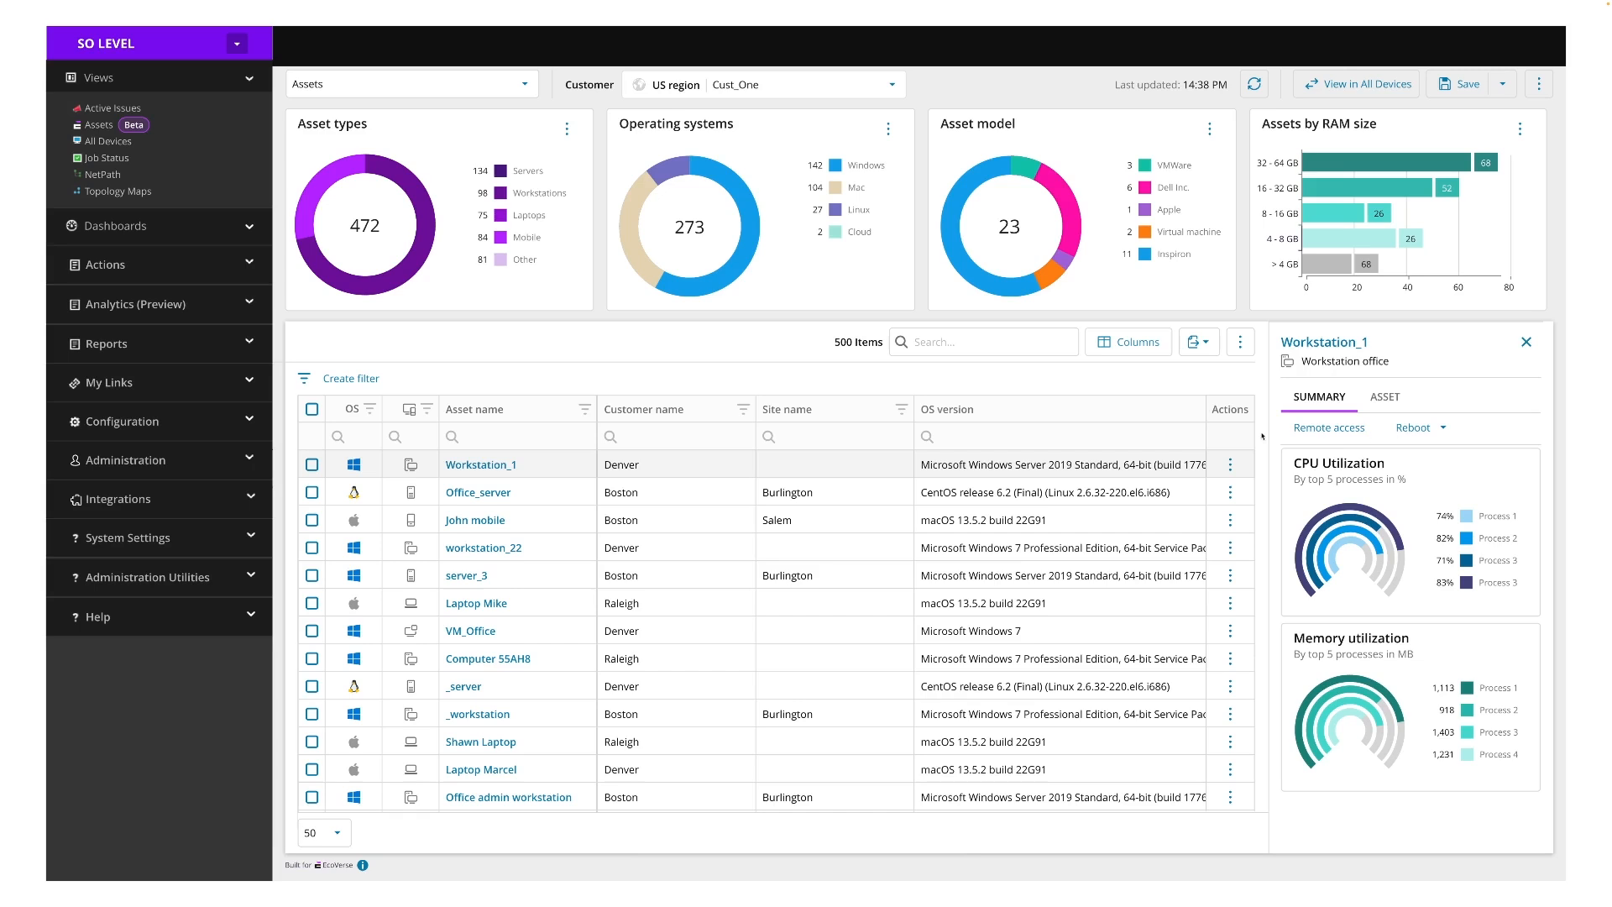
{"action": "left_click", "coordinate": [1384, 396]}
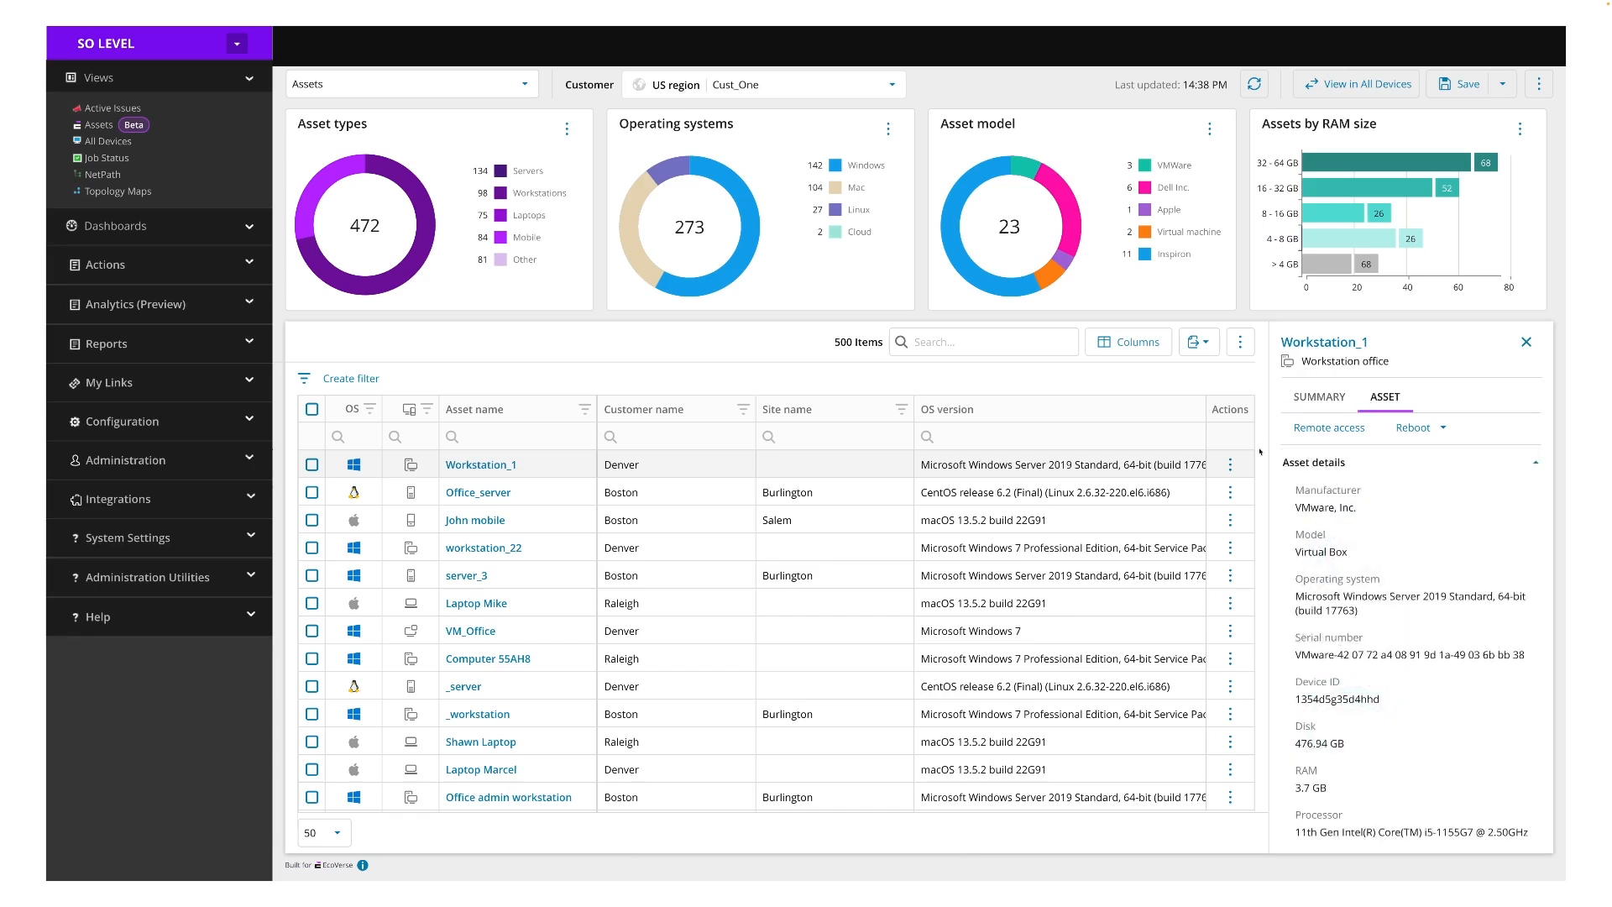
{"action": "left_click", "coordinate": [1319, 396]}
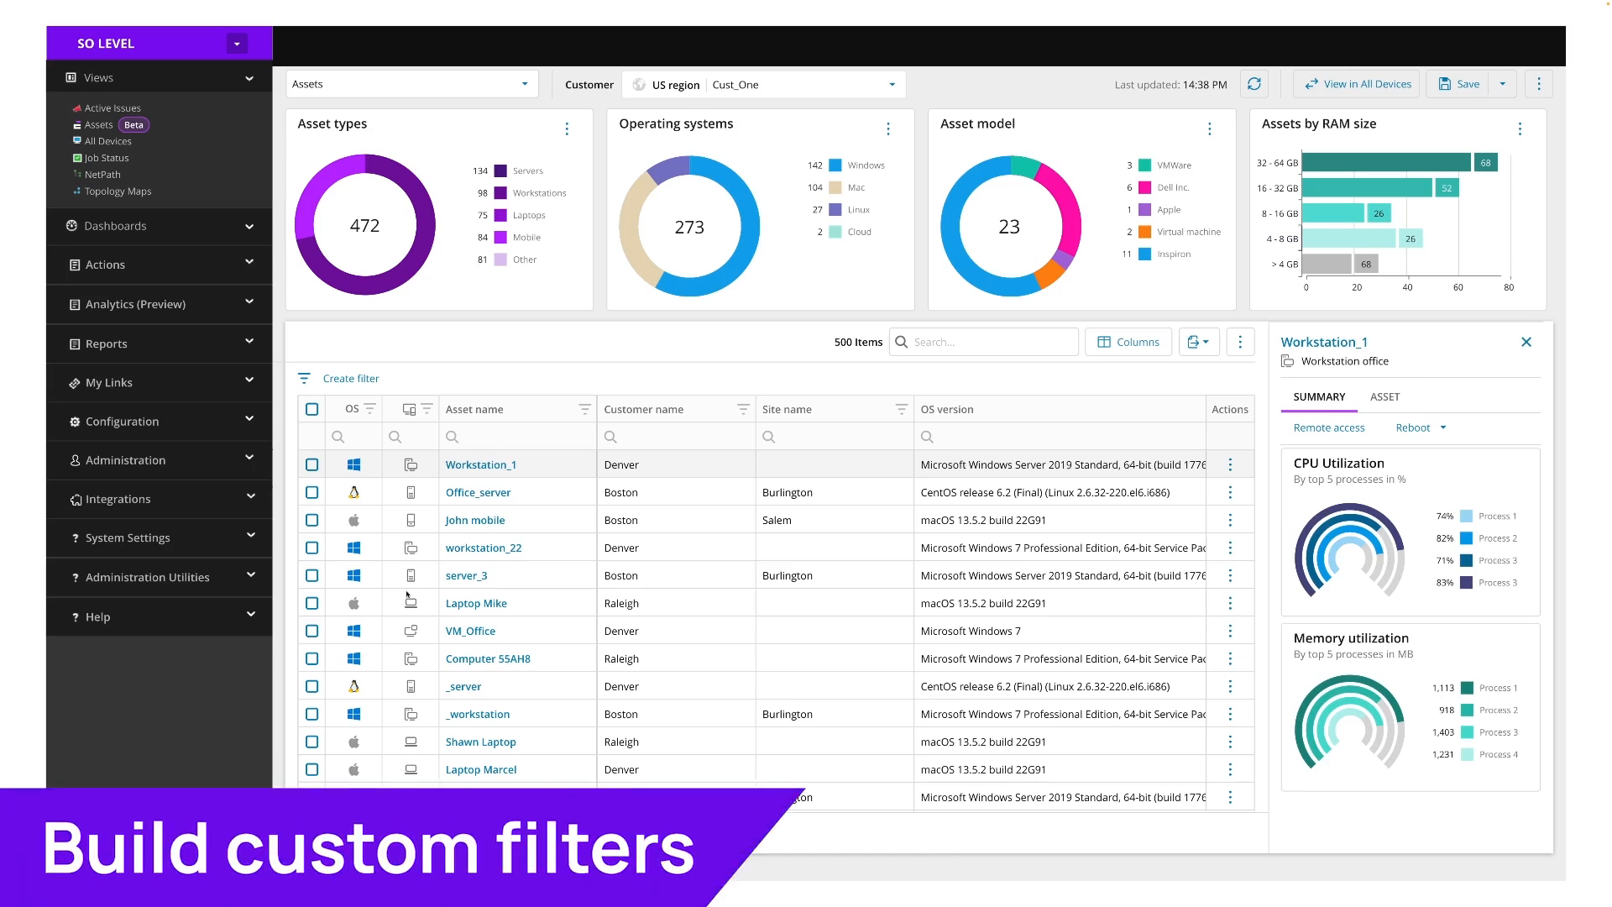
- Create a filter for Customer Yippee Skippee Woodworks and RAM 4–32 GB
{"action": "left_click", "coordinate": [351, 378]}
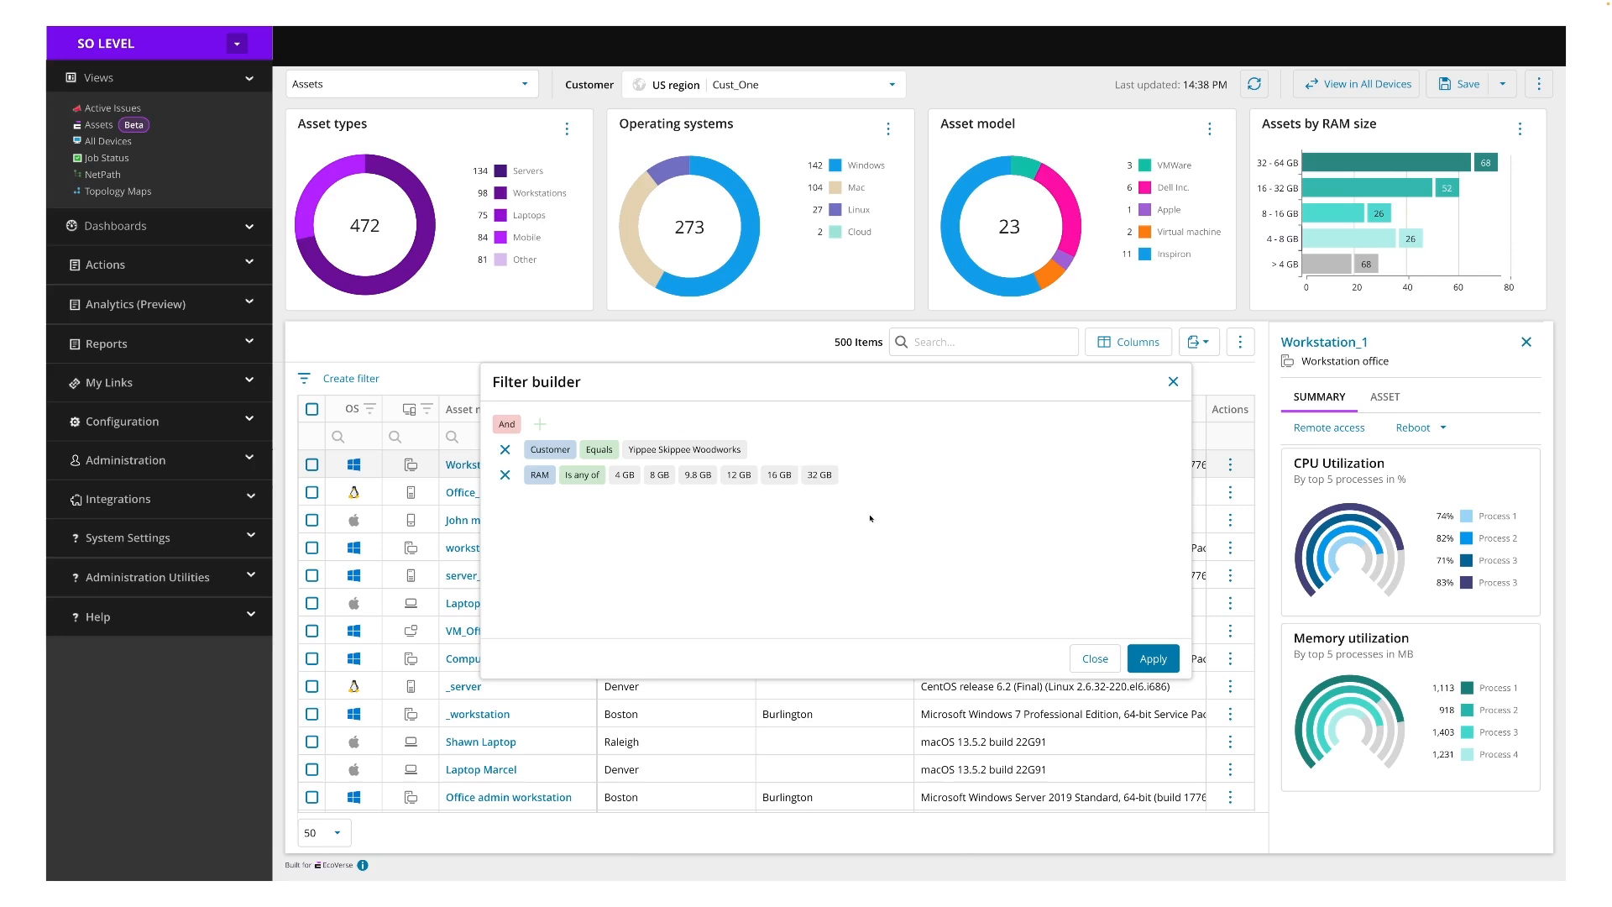
- Apply the filter, narrowing the list to YSW-CNC and YSW-Server
{"action": "left_click", "coordinate": [1152, 658]}
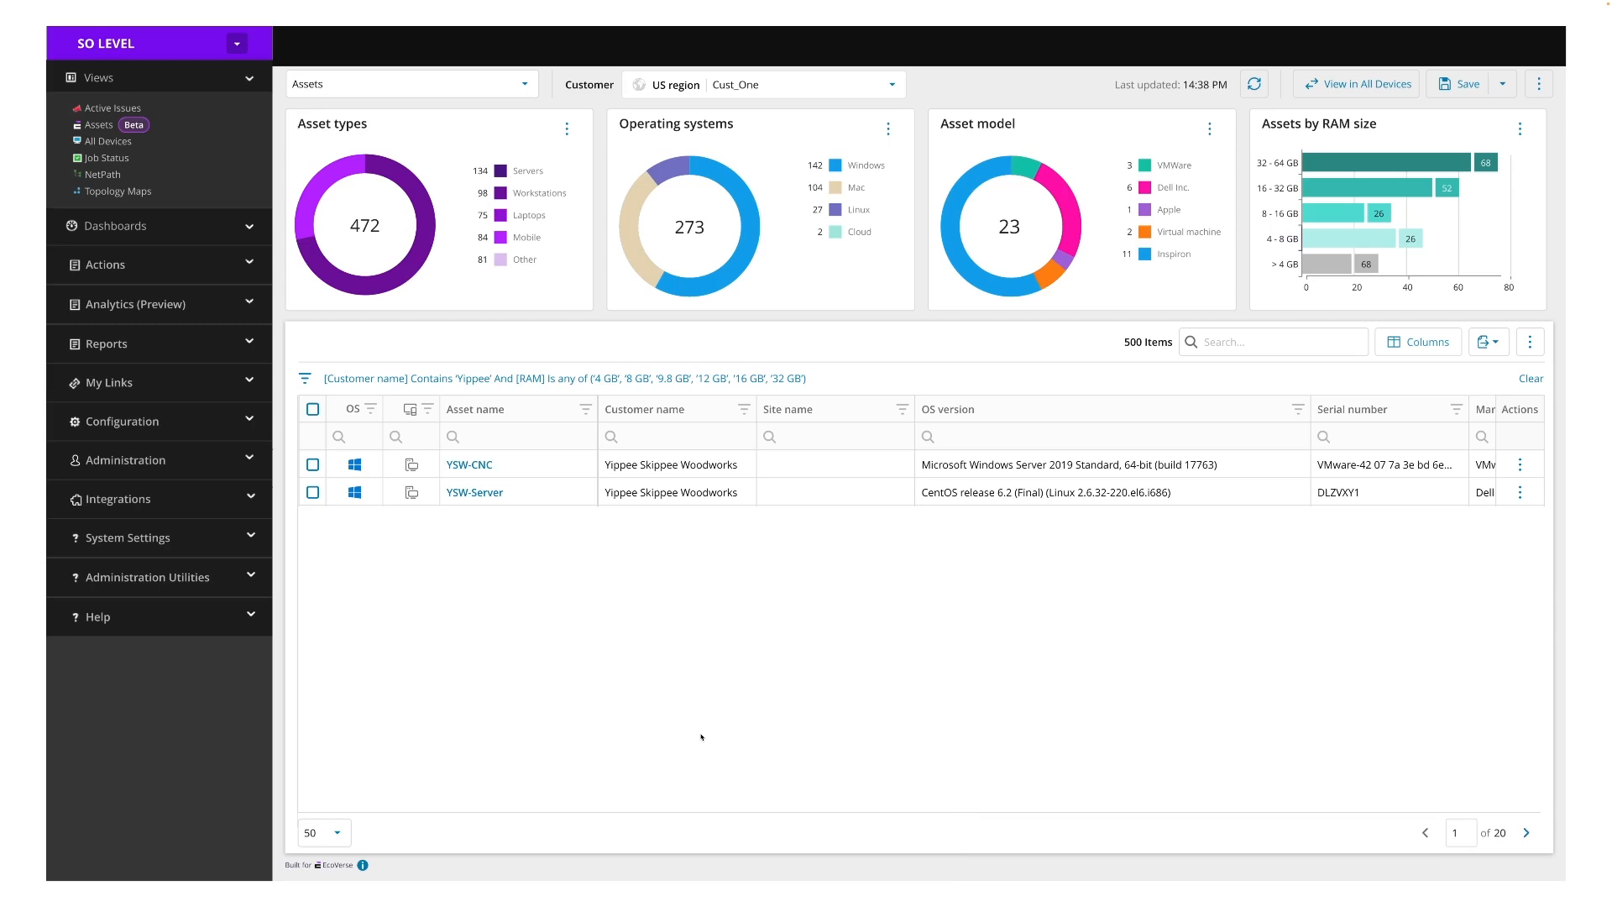
{"action": "mouse_move", "coordinate": [675, 790]}
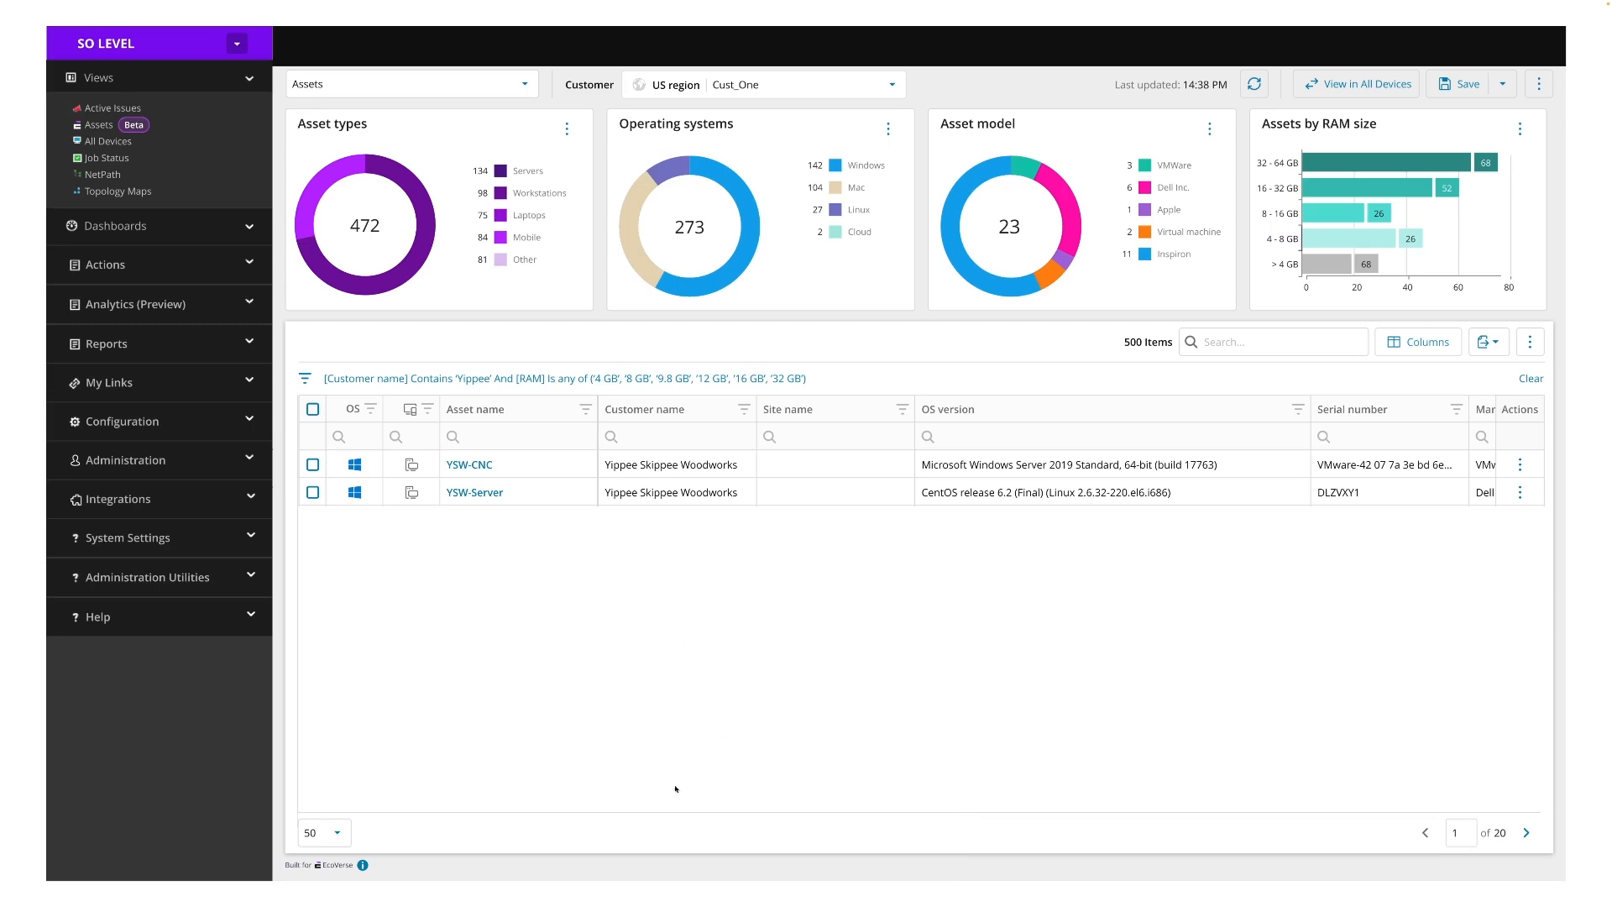